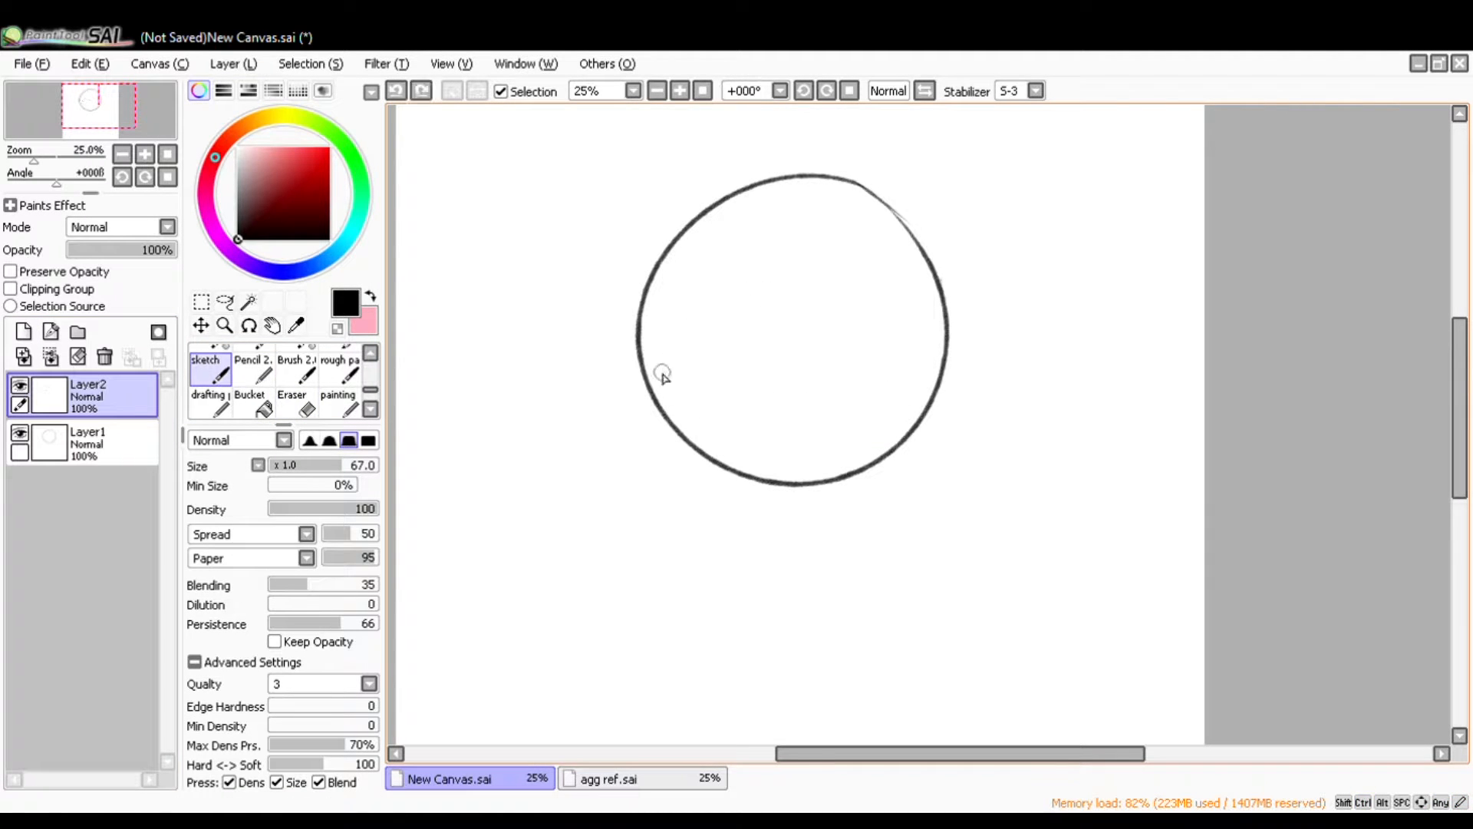
Step: Draw arched closed eyes and a wide toothy grin inside the head circle
left_click_drag(648, 376, 780, 348)
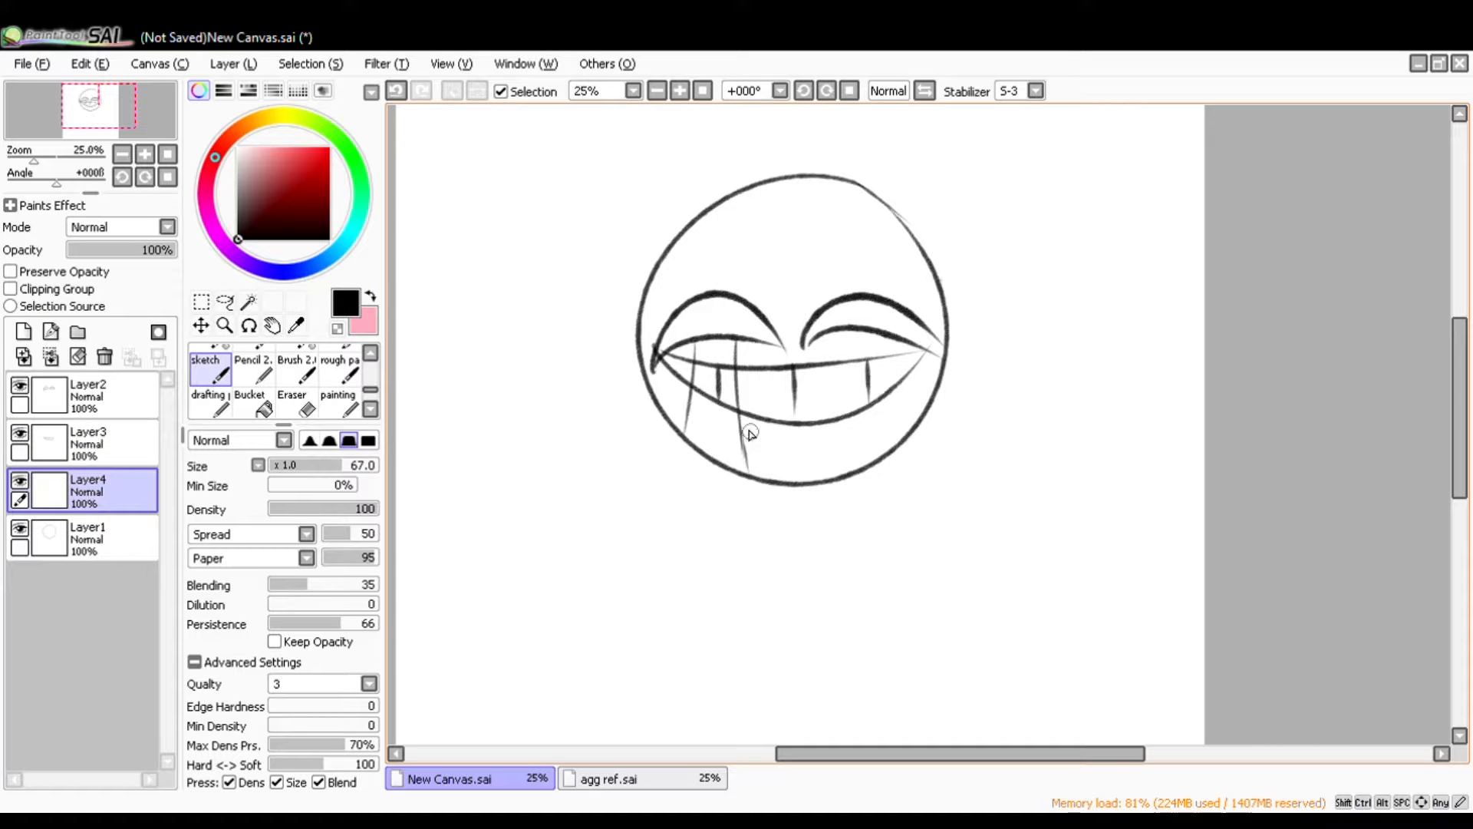
Step: Add a drool drop under the teeth and a hoodie collar, grouping layers into sets
left_click(293, 399)
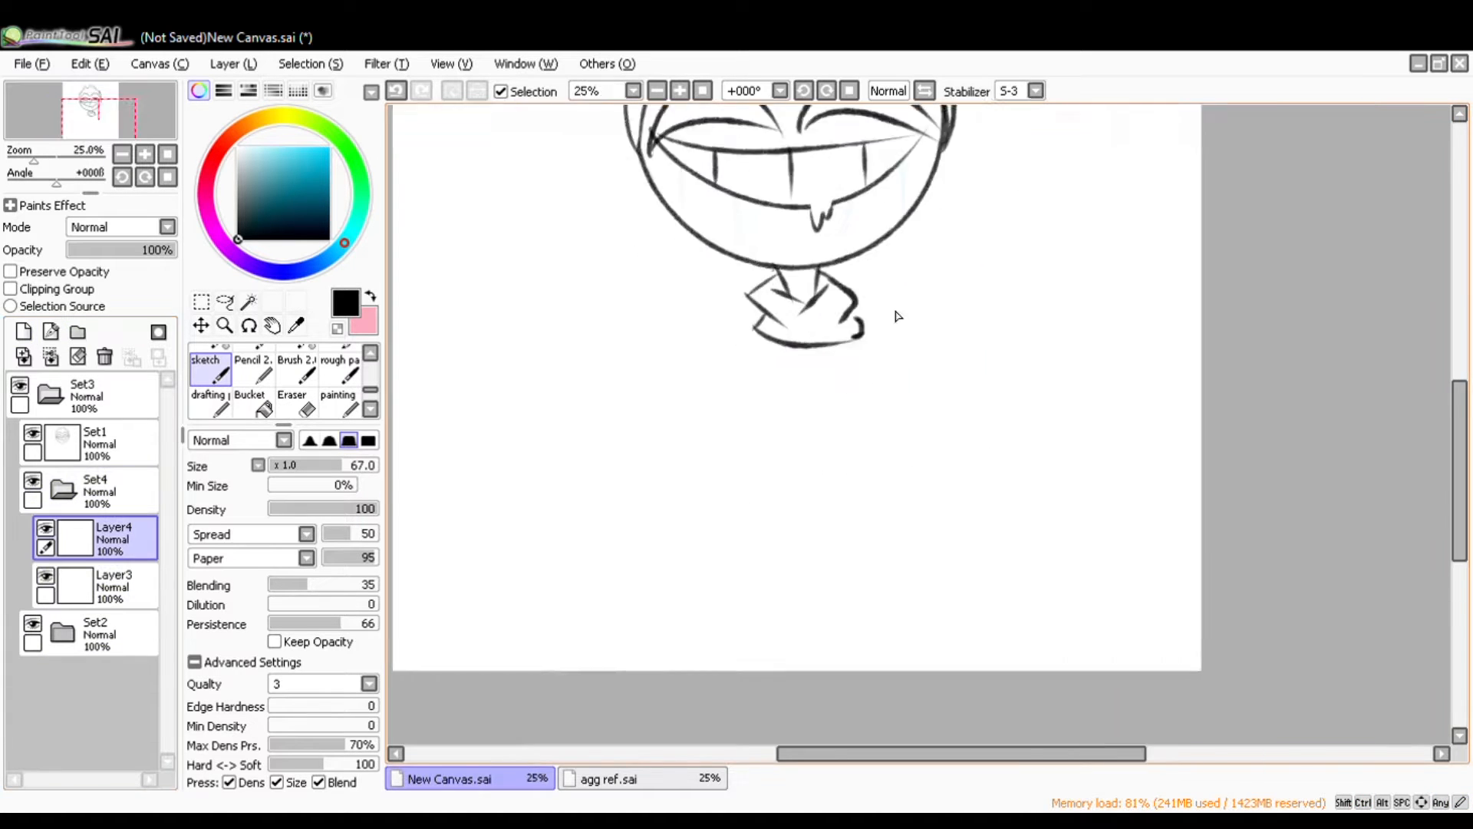
Step: Sketch spiky hair, a hand pointing at the head, and rough arm and torso lines
scroll("down", 3)
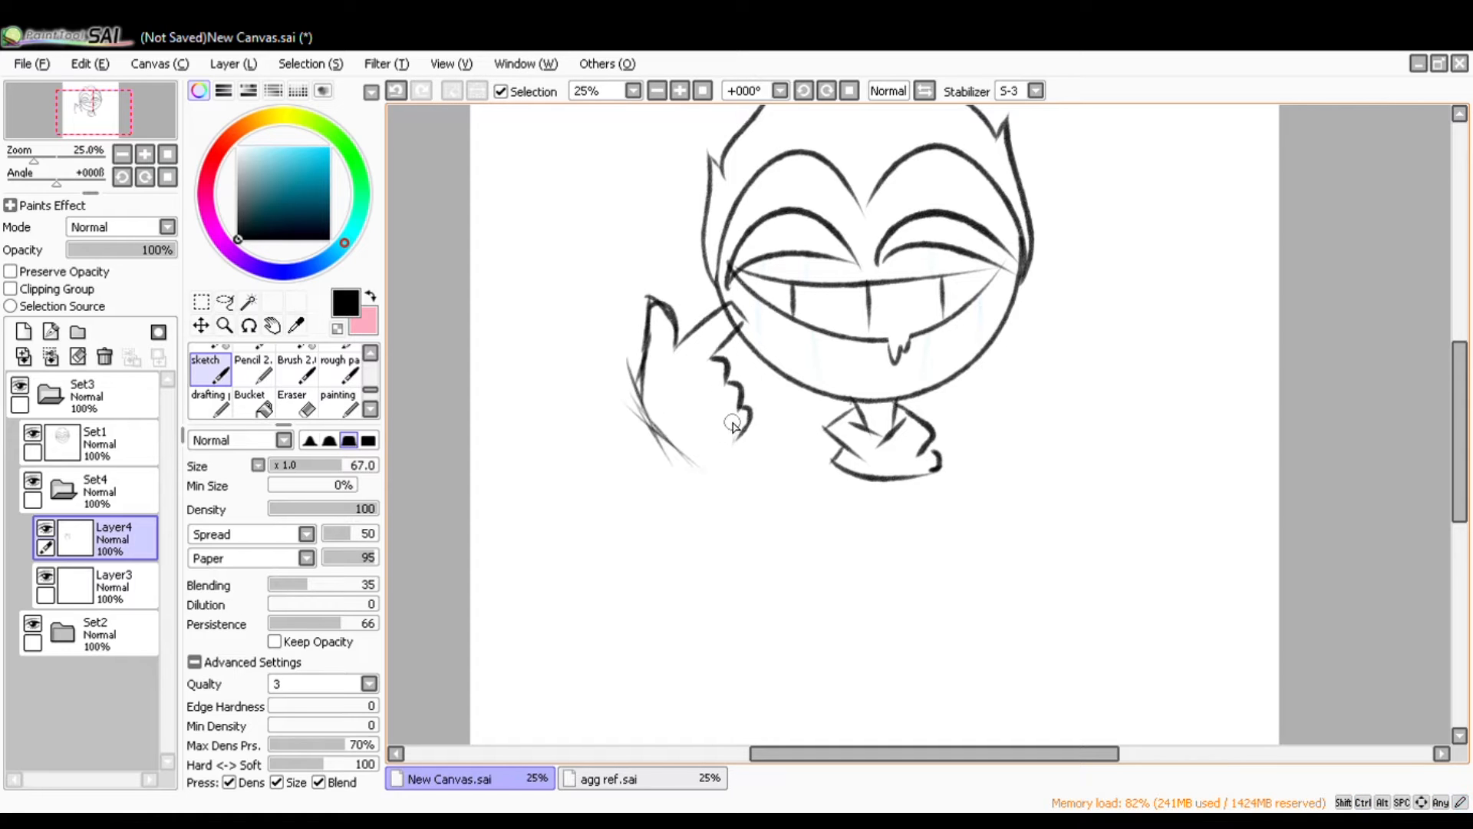
left_click(200, 302)
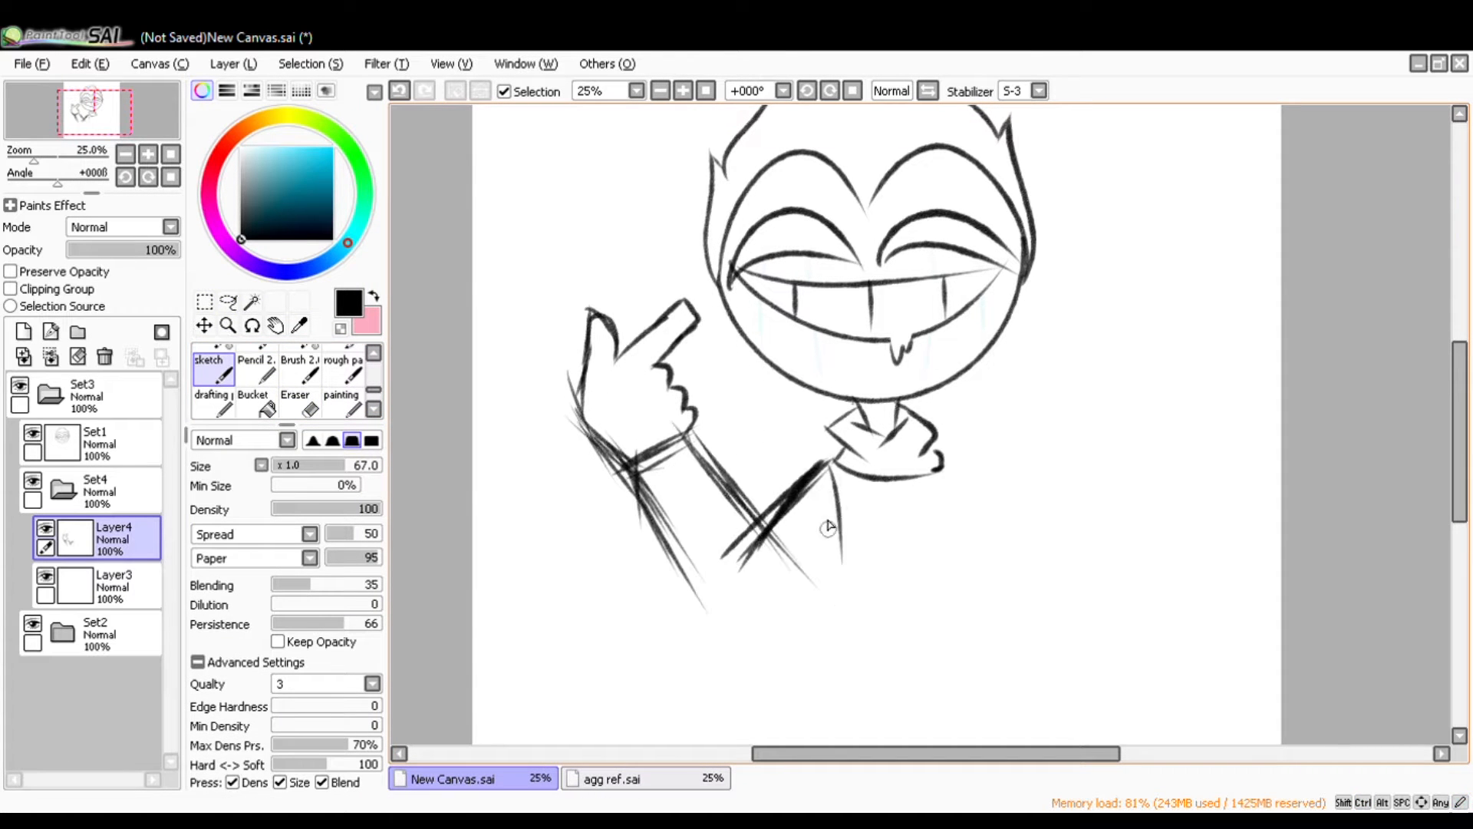
Step: Erase the overlapping rough strokes around the arm and wrist with the Eraser
left_click(295, 403)
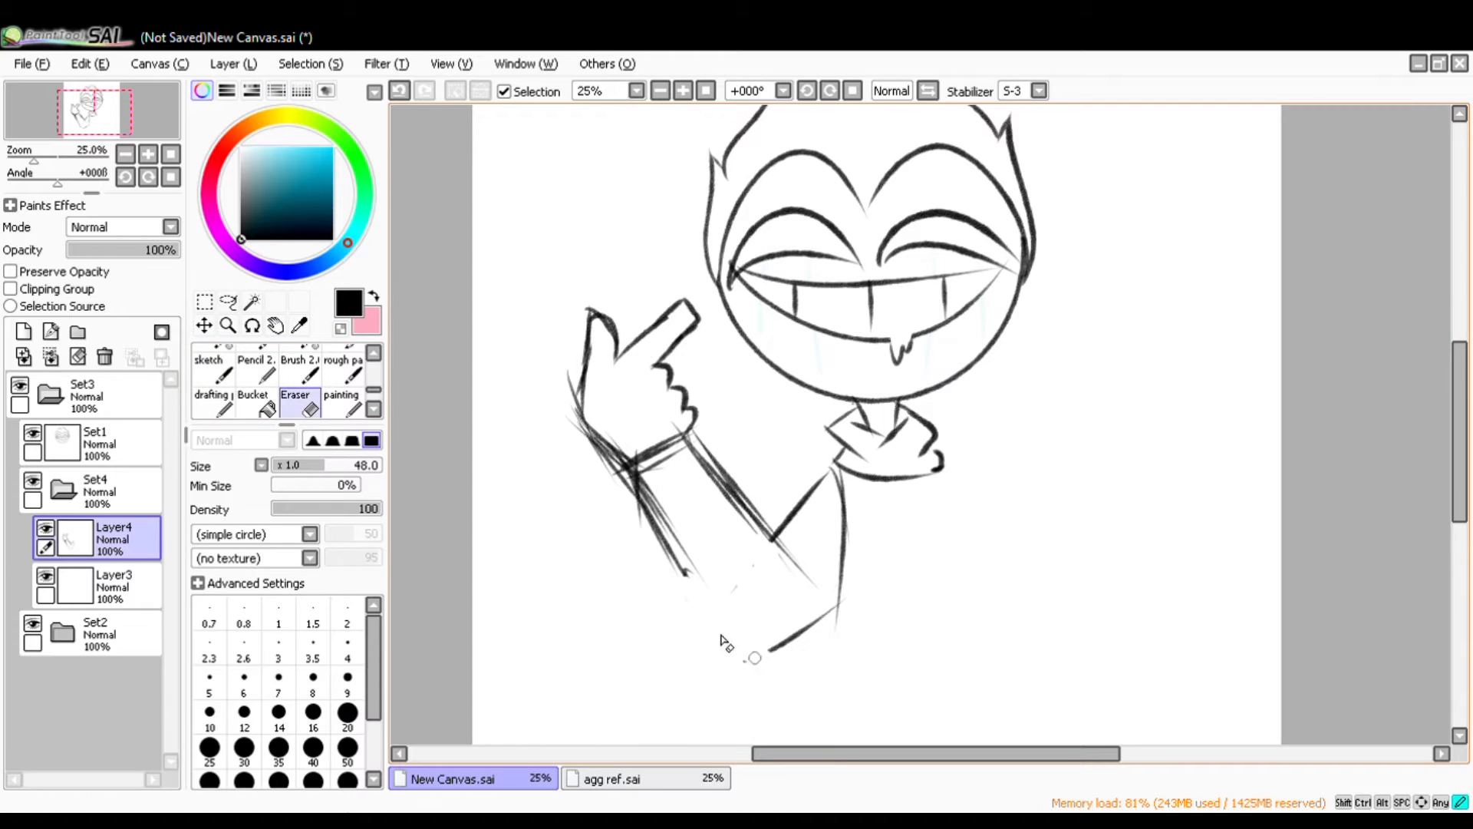
left_click(204, 301)
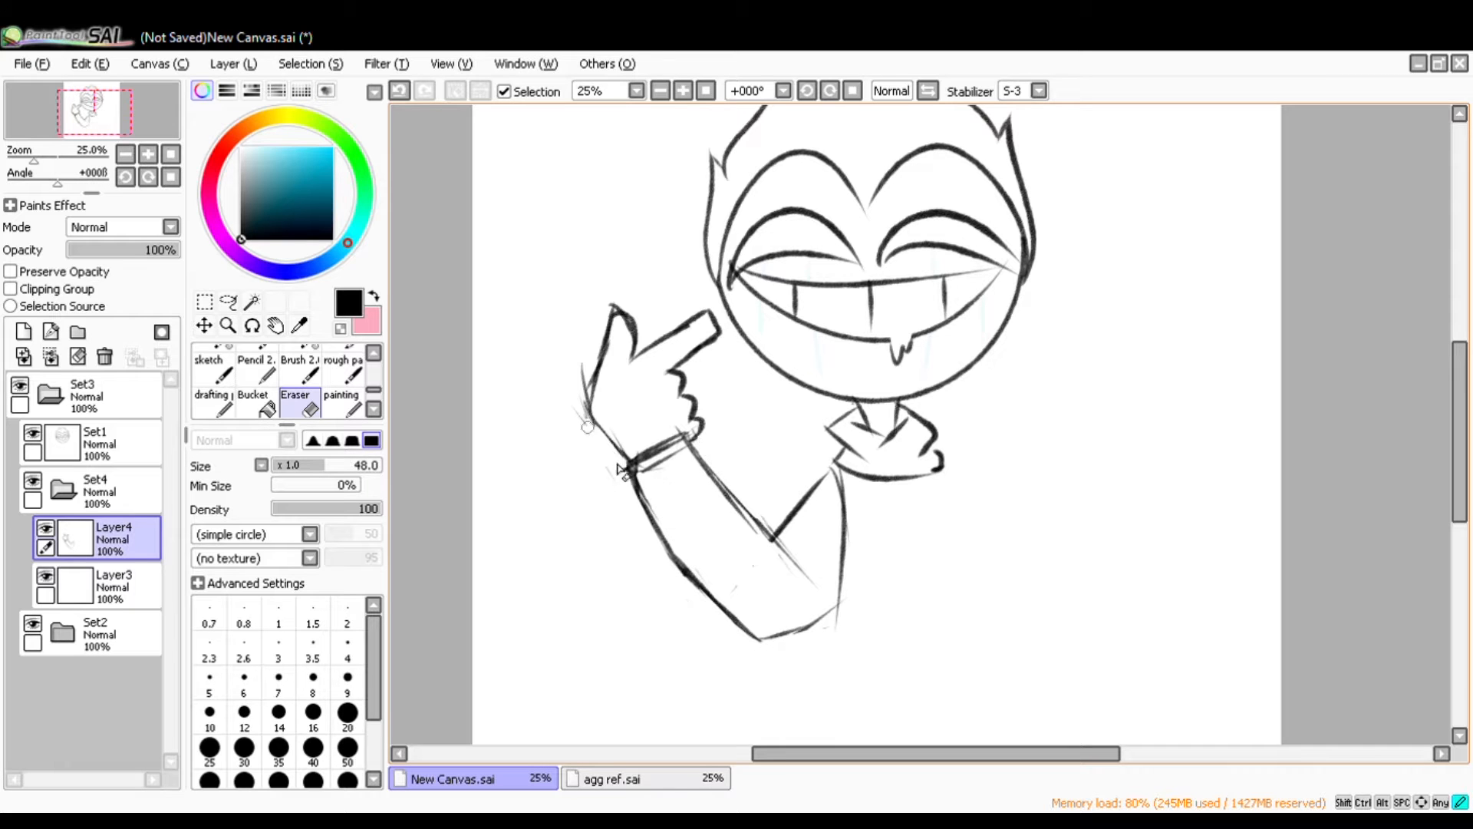
Step: Pick the Pencil tool at size 100 with smoothest quality
left_click(256, 370)
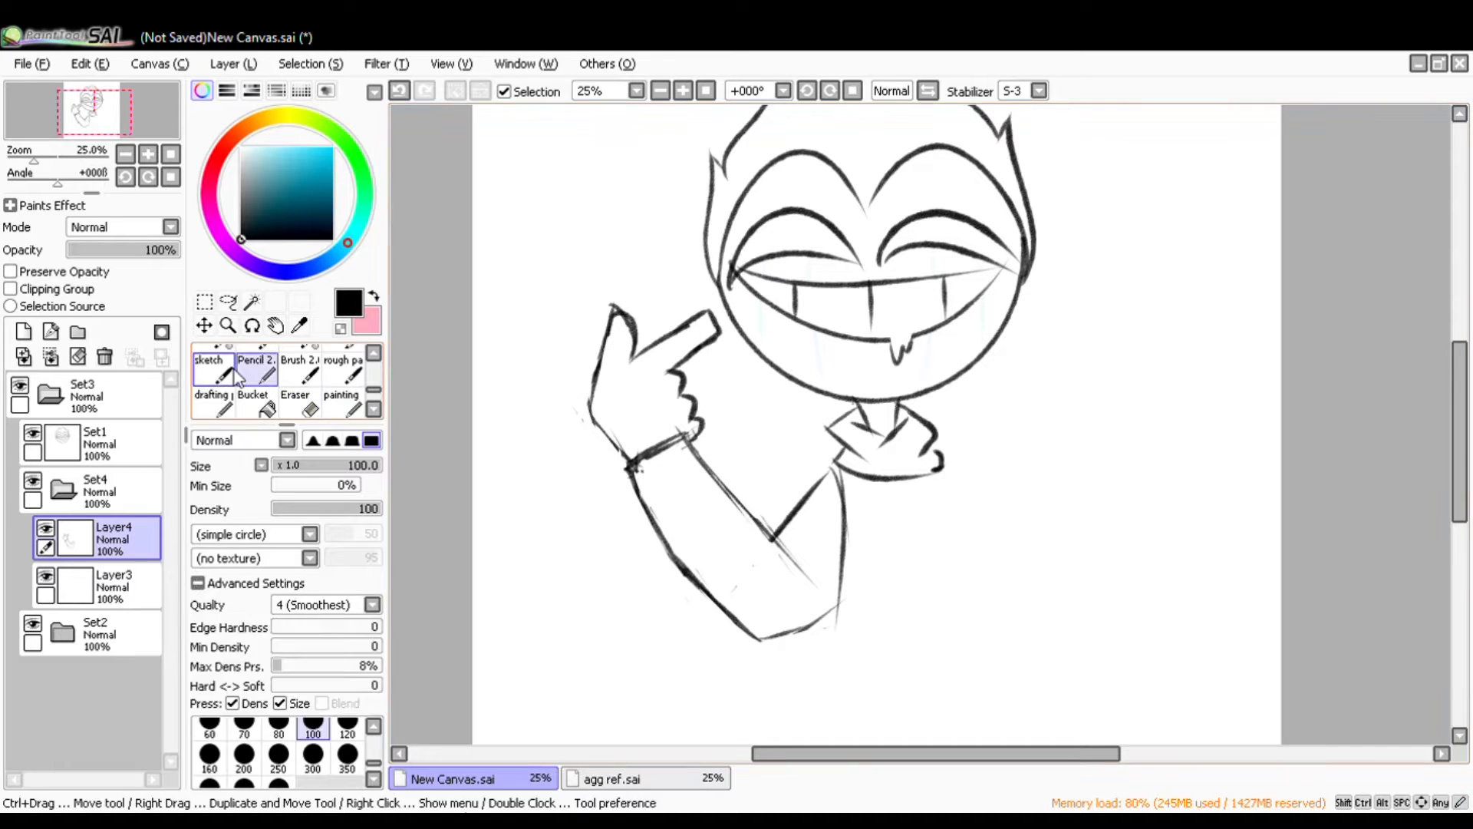
left_click(209, 368)
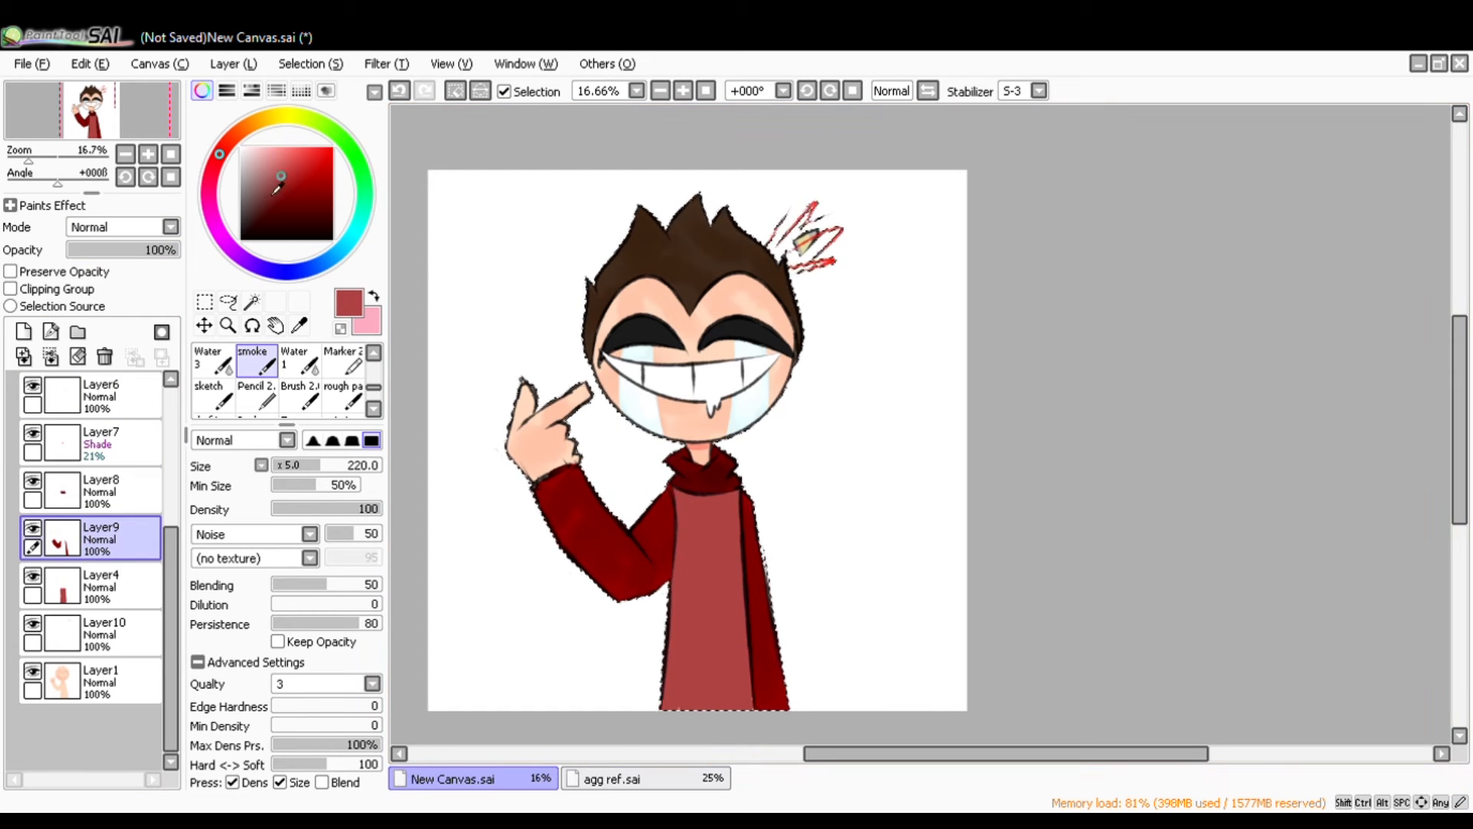
Step: Add a new highlight layer set to Screen at 44%, clipped to the sleeve layer
left_click(31, 333)
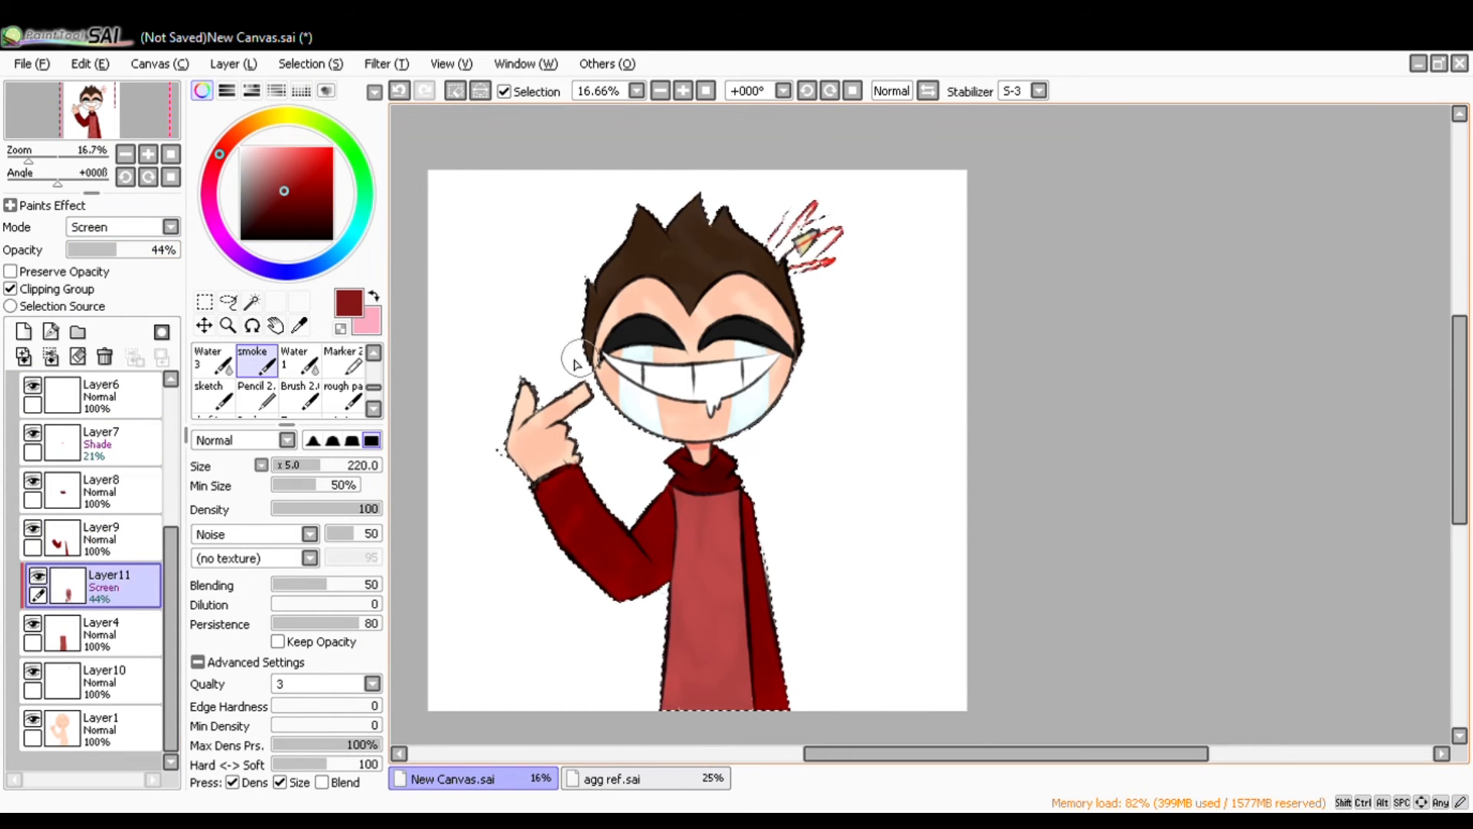